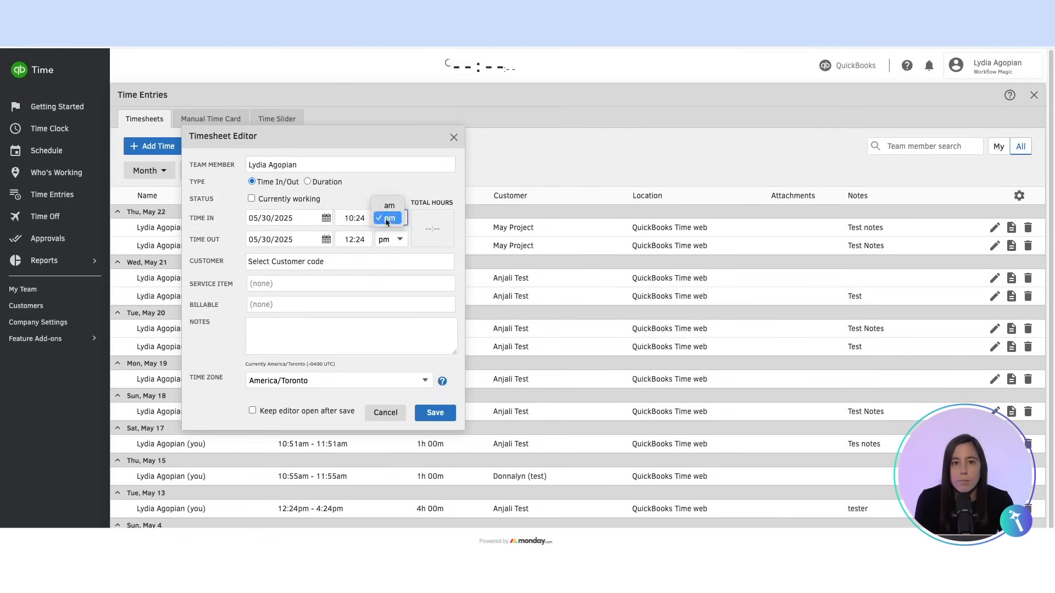
Set the May 30 timesheet entry's time period to pm for 10:24–12:24.
{"action": "left_click", "coordinate": [349, 261]}
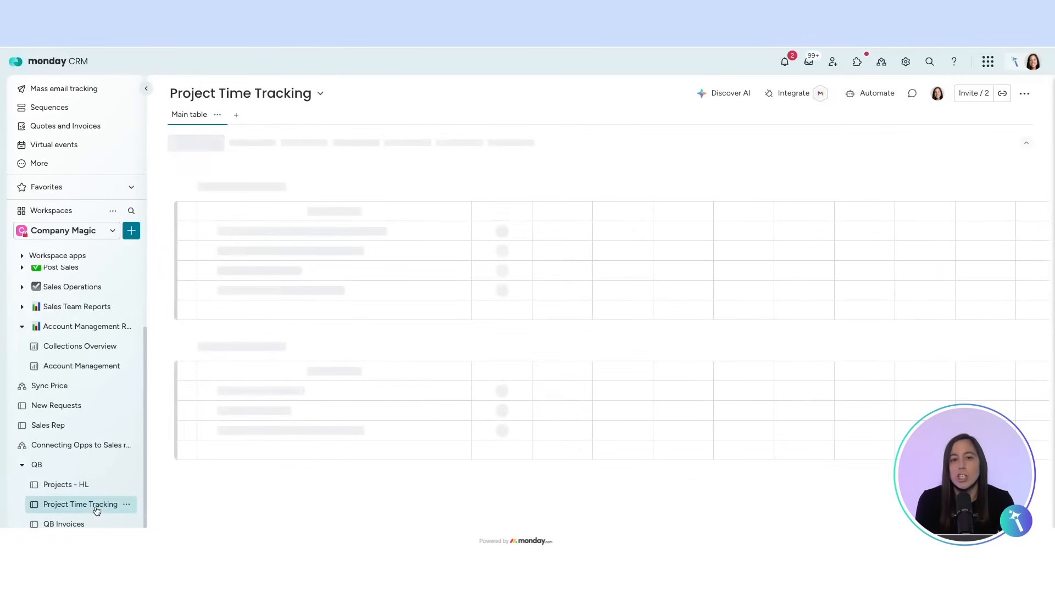
Check the new Project ABC entry's date and client on the Project Time Tracking board.
{"action": "left_click", "coordinate": [80, 504]}
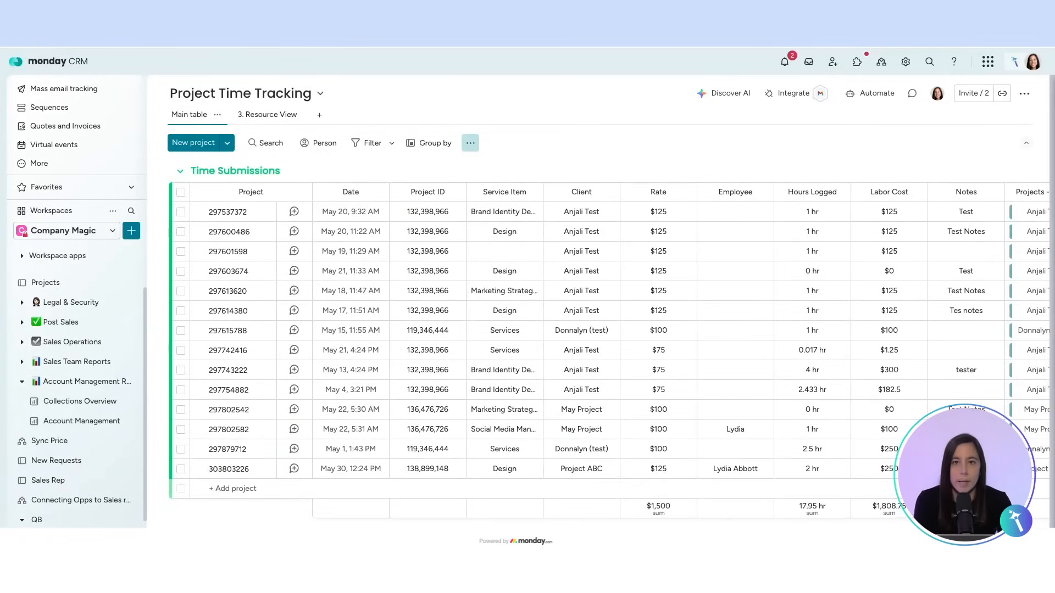
{"action": "left_click", "coordinate": [350, 469]}
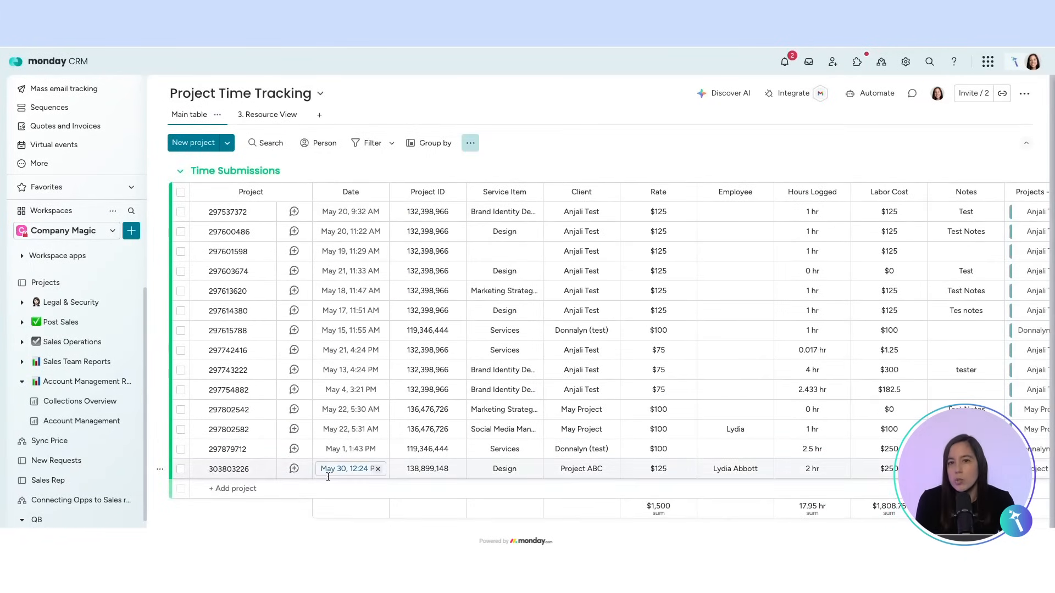
{"action": "left_click", "coordinate": [580, 468]}
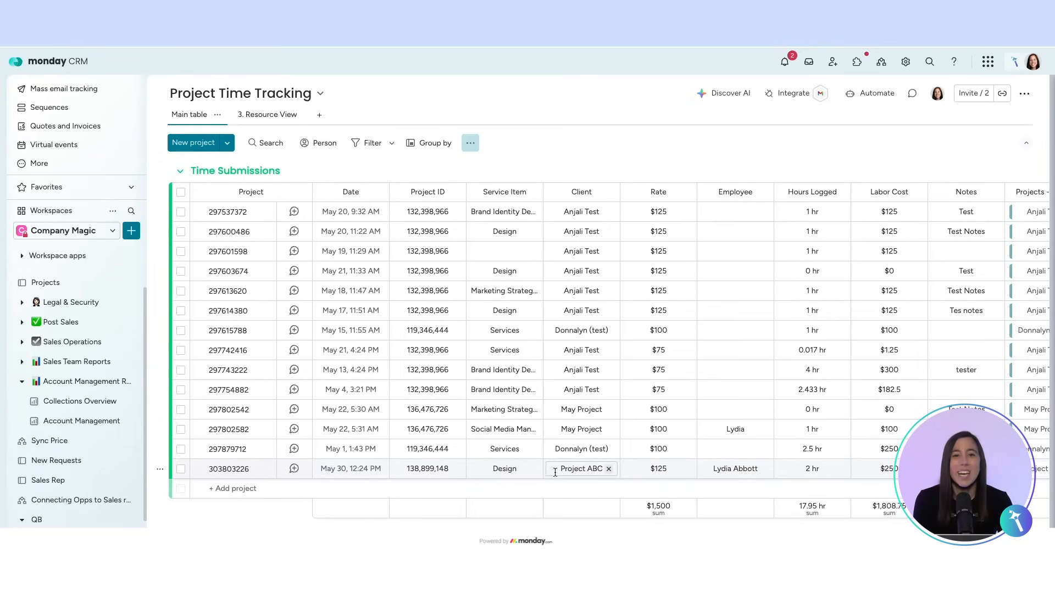
{"action": "left_click", "coordinate": [811, 468]}
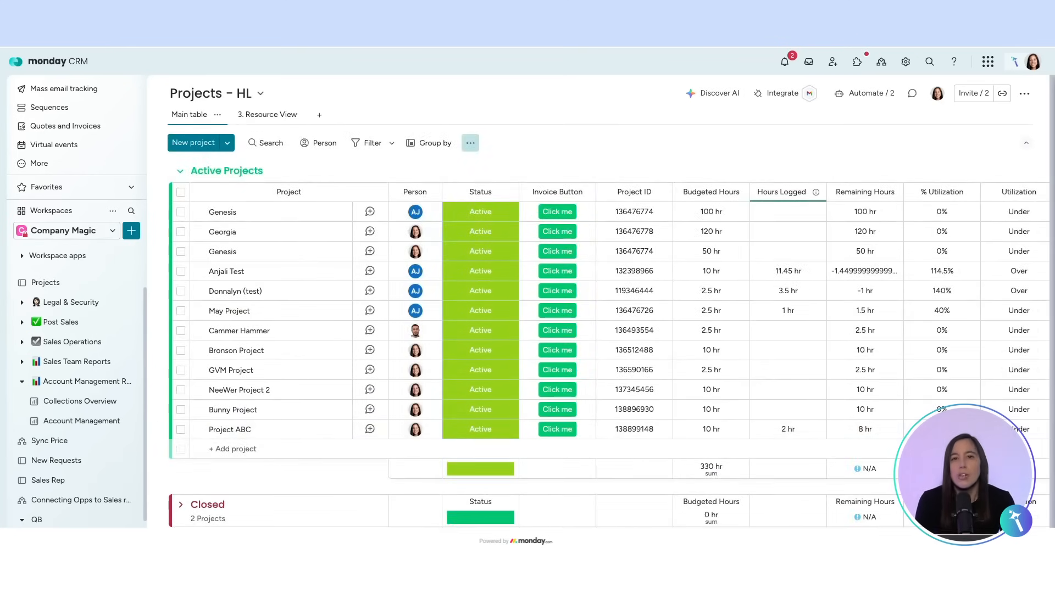
Review Project ABC's hours and costs, then trigger its invoice button.
{"action": "scroll", "scroll_direction": "right", "scroll_amount": 3}
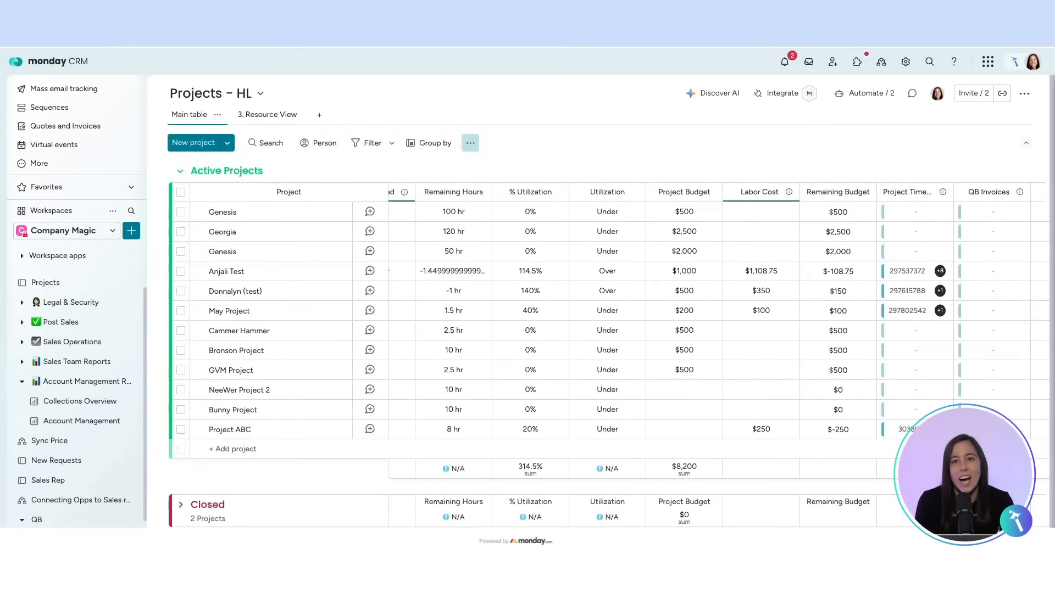
{"action": "scroll", "scroll_direction": "left", "scroll_amount": 3}
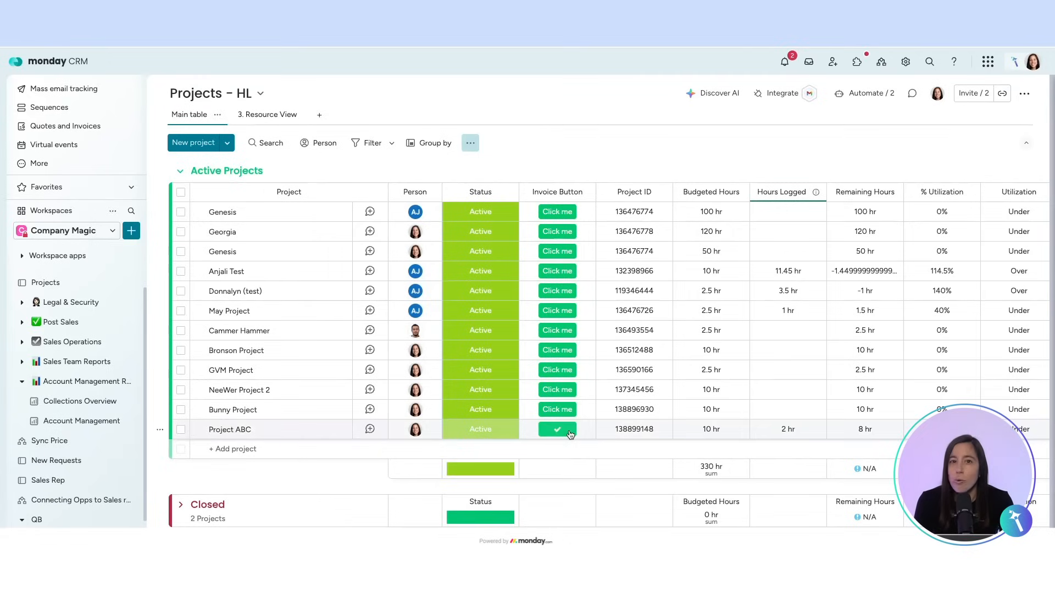
{"action": "left_click", "coordinate": [557, 429]}
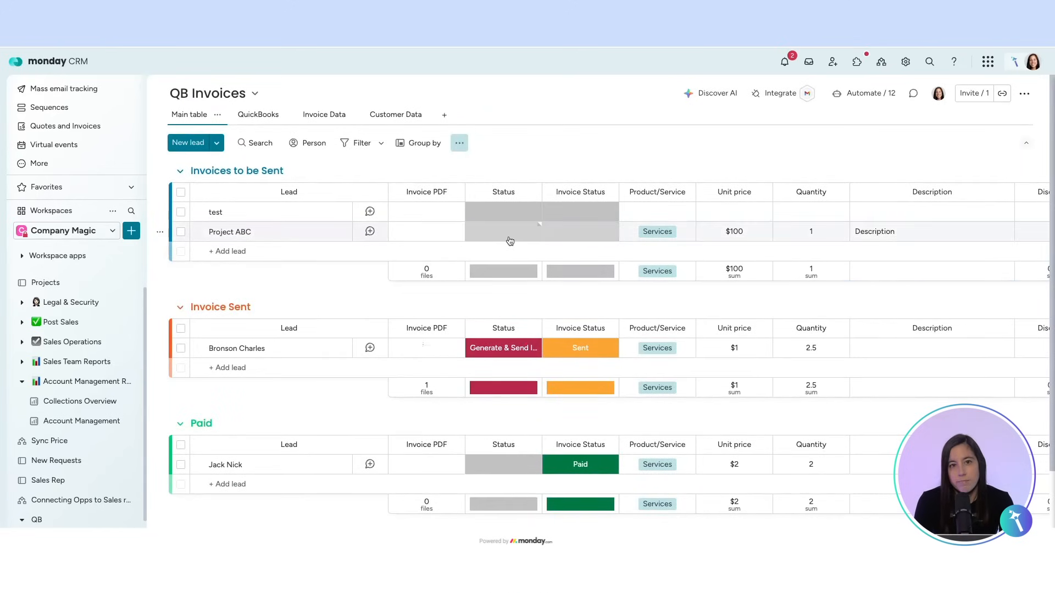
Set Project ABC's status to Generate & Send Invoice and check its invoice status.
{"action": "left_click", "coordinate": [503, 232]}
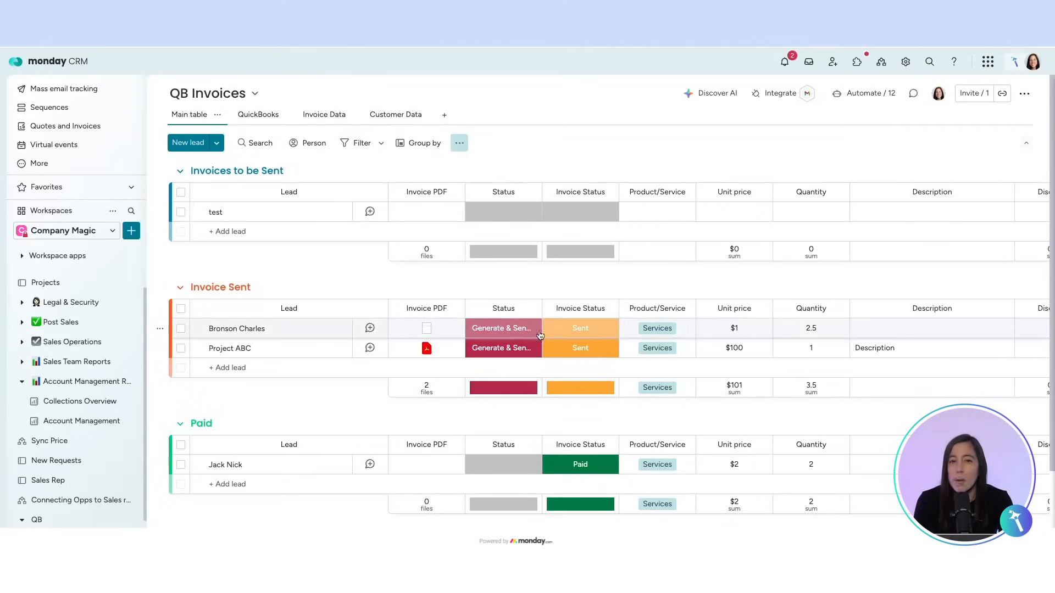
{"action": "left_click", "coordinate": [579, 347]}
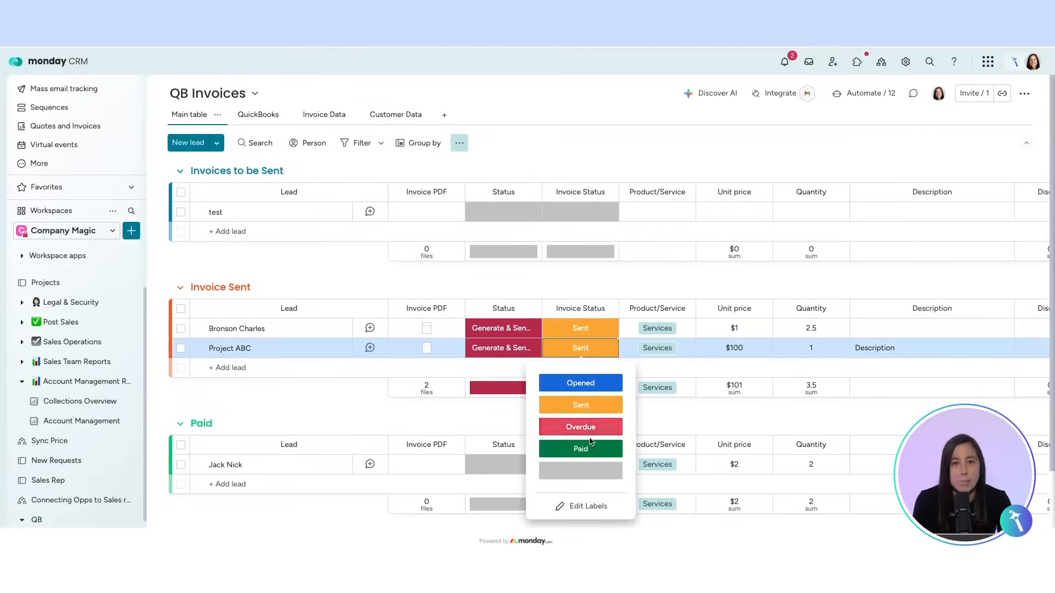